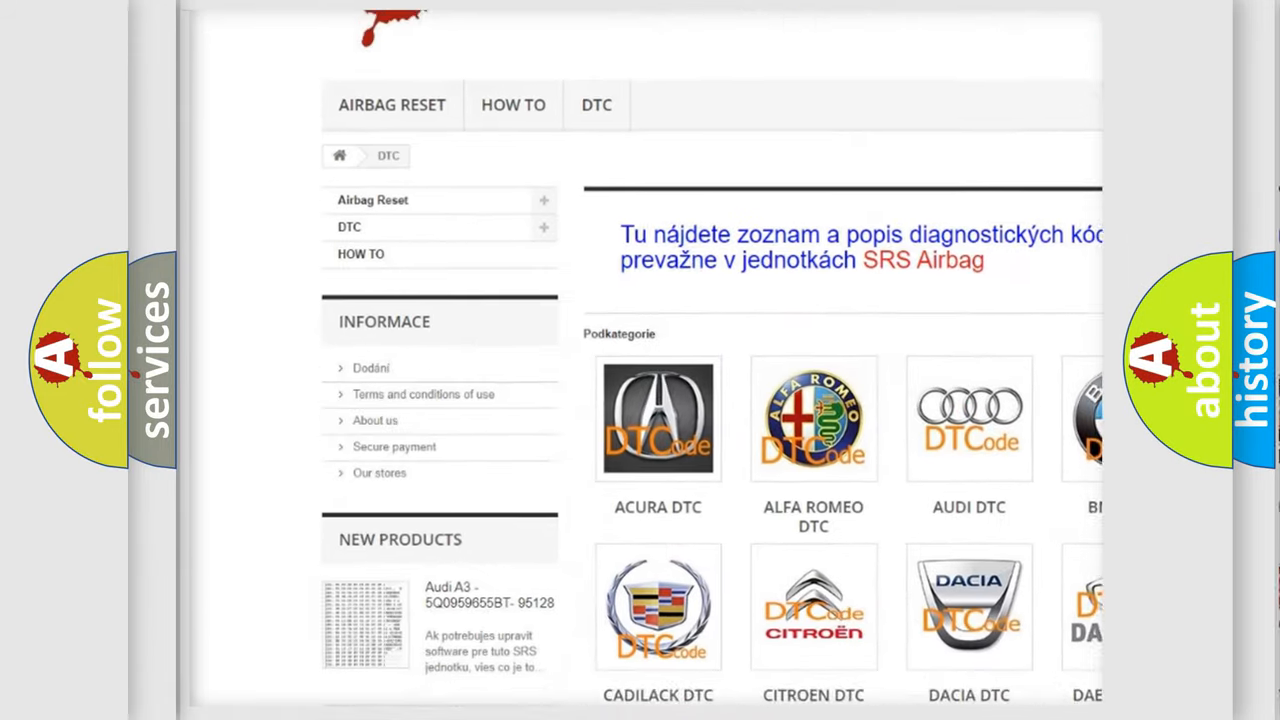
Step: Open the AUDI DTC subcategory from the Podkategorie grid to list its diagnostic codes
scroll(down, 3)
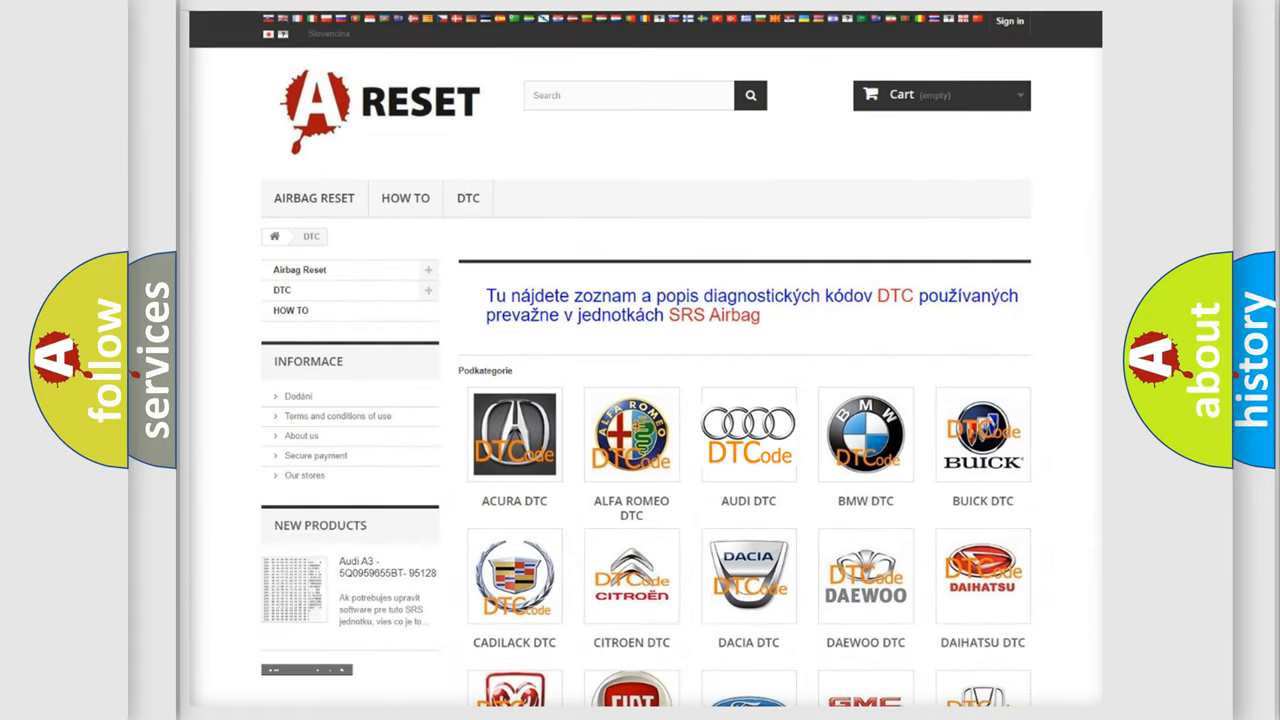
click(748, 434)
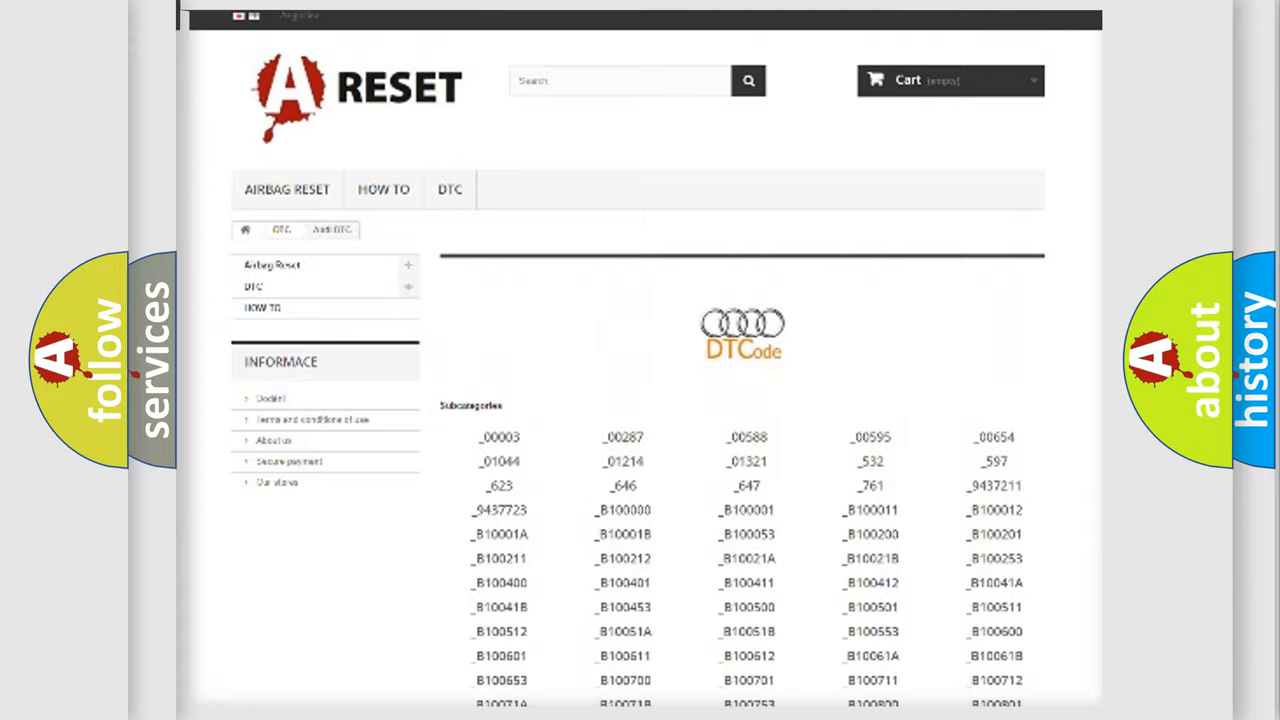